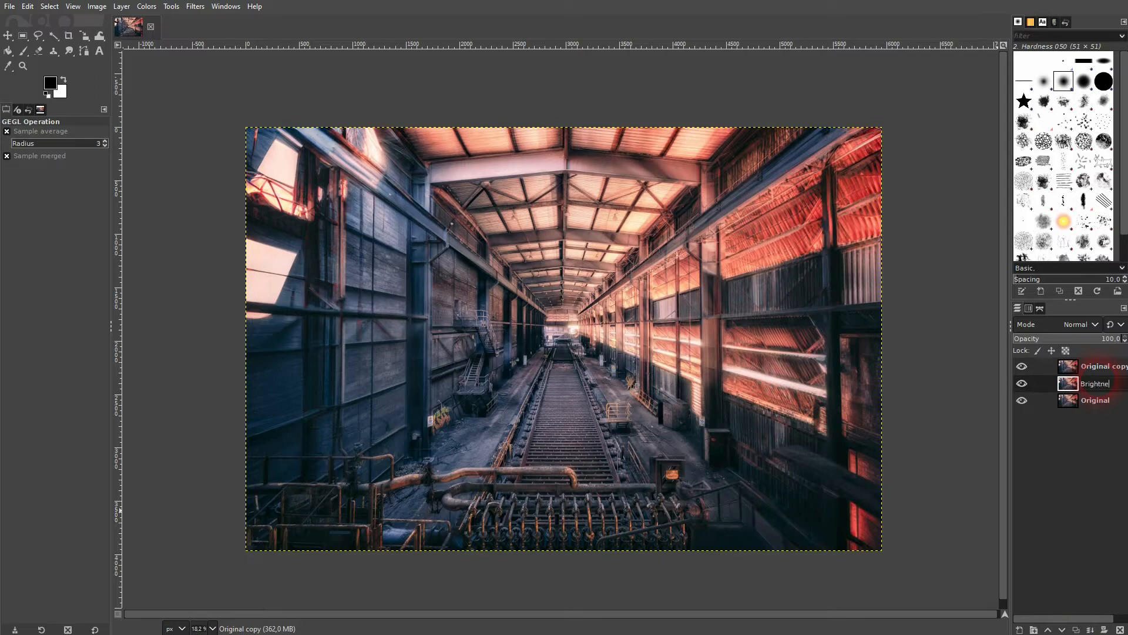
# Hide the top Original copy layer and select the Brightness layer for editing.
pyautogui.click(1021, 366)
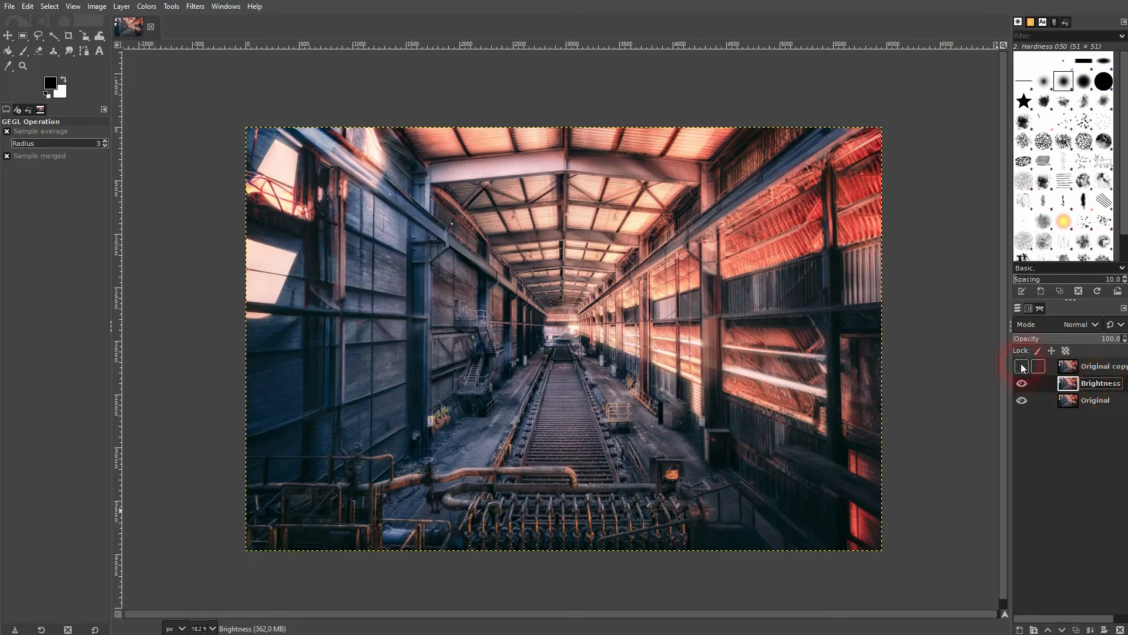
pyautogui.click(1022, 365)
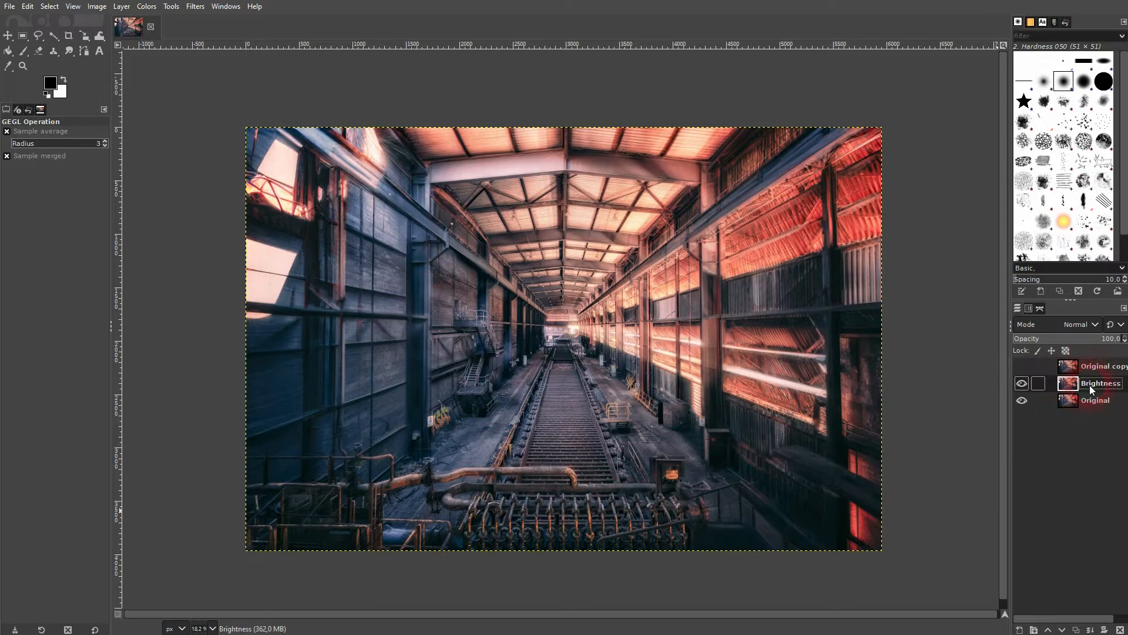
pyautogui.click(146, 6)
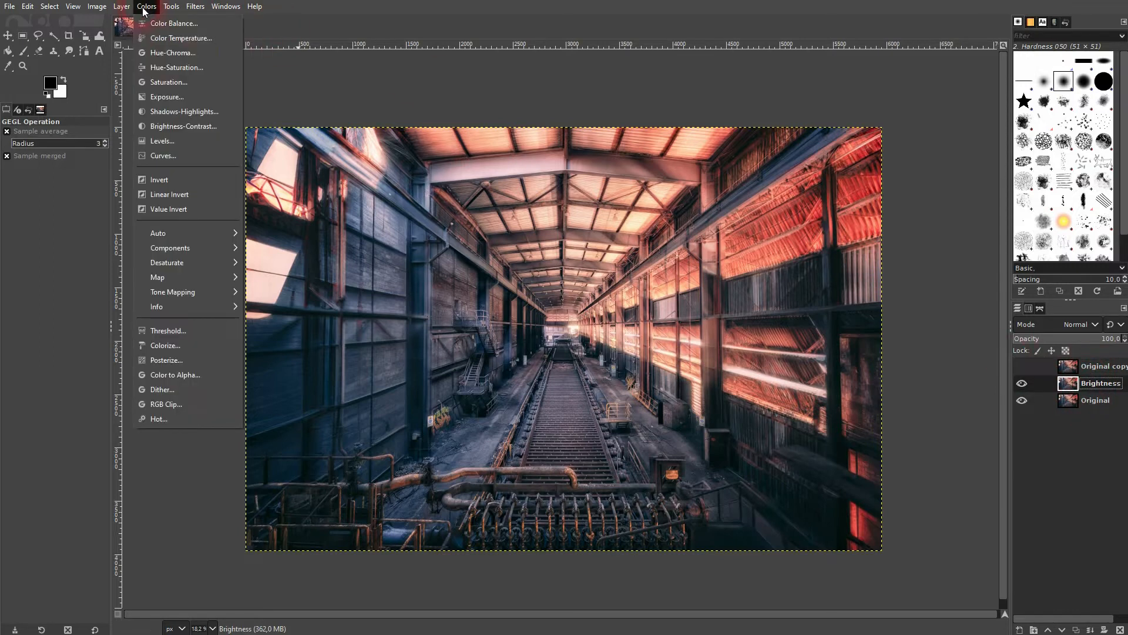
# Apply Brightness-Contrast with brightness about -21, checking the preview before confirming.
pyautogui.click(183, 126)
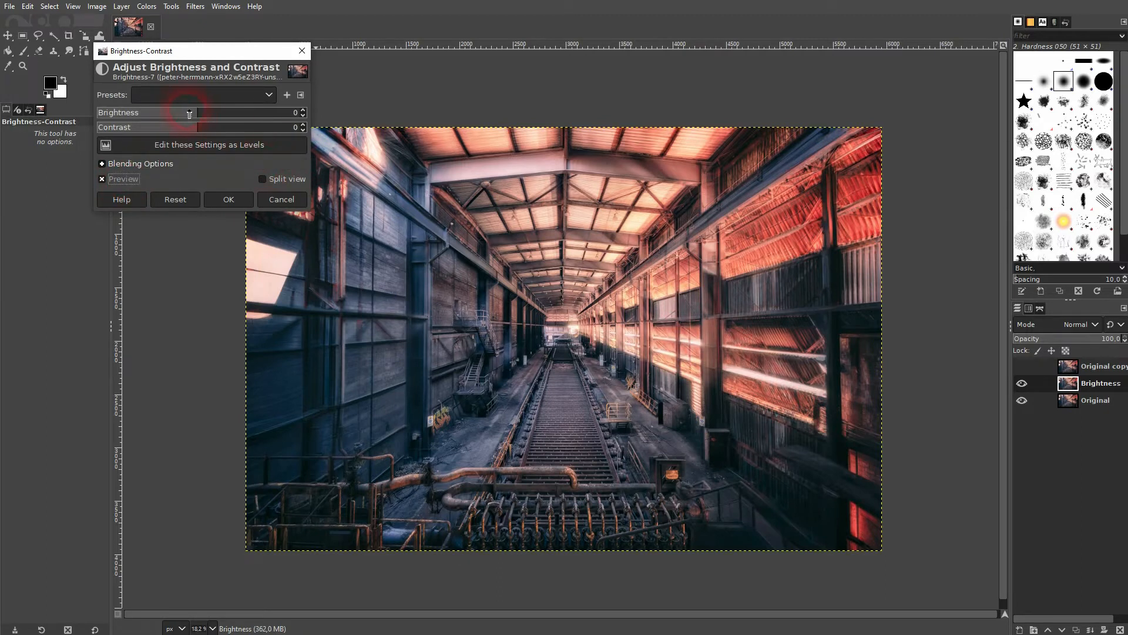
pyautogui.moveTo(186, 112); pyautogui.dragTo(144, 112)
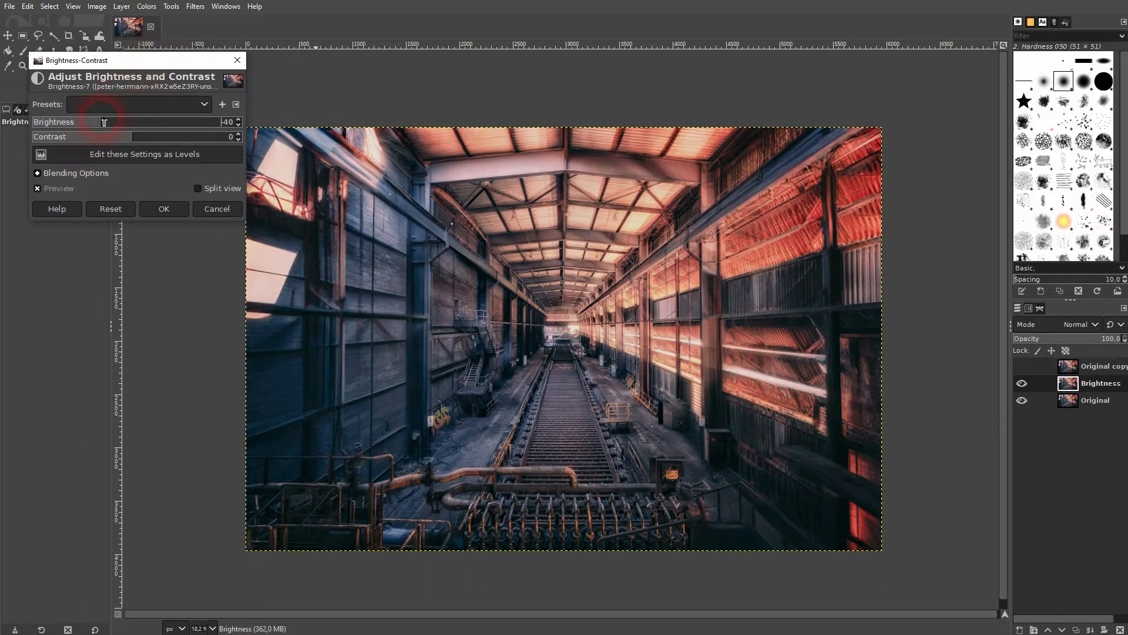
pyautogui.moveTo(105, 121); pyautogui.dragTo(115, 121)
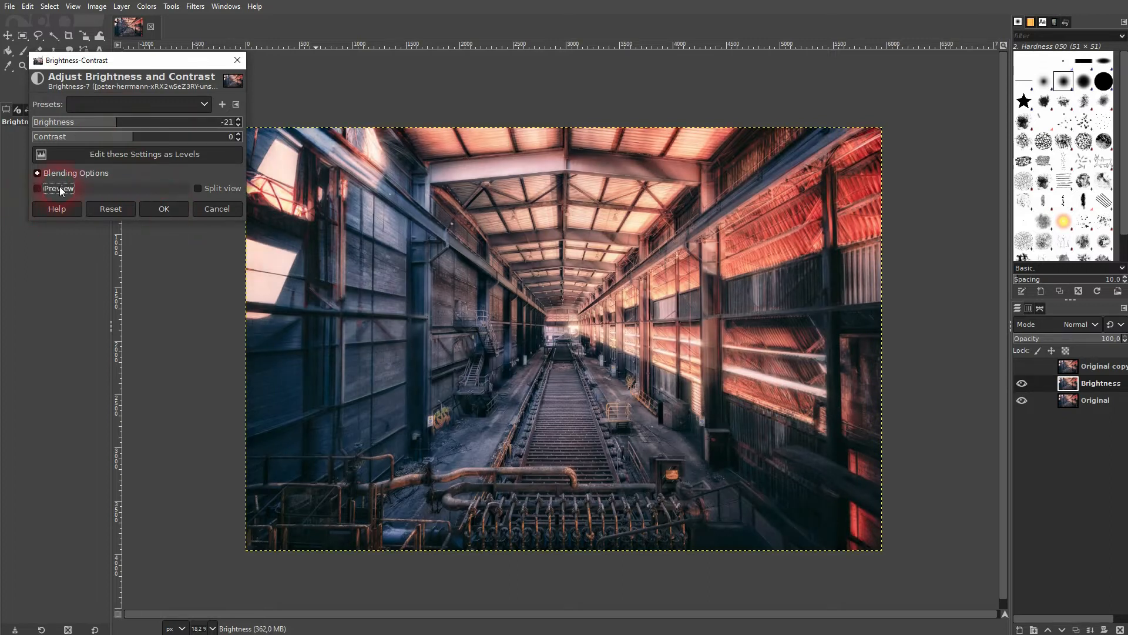
pyautogui.click(37, 188)
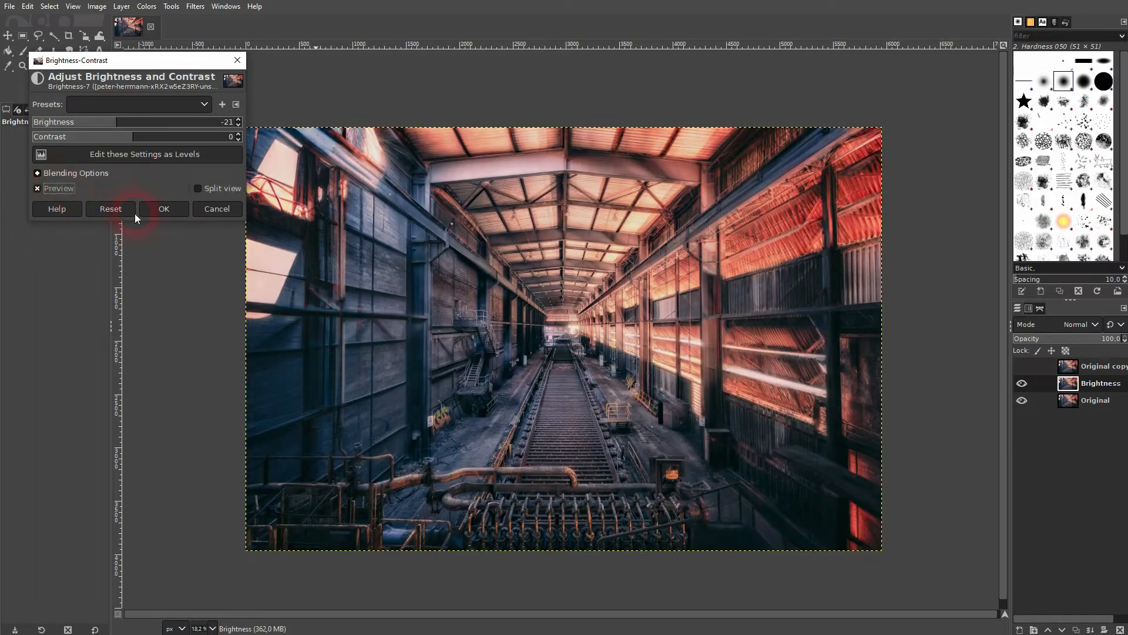
pyautogui.click(163, 209)
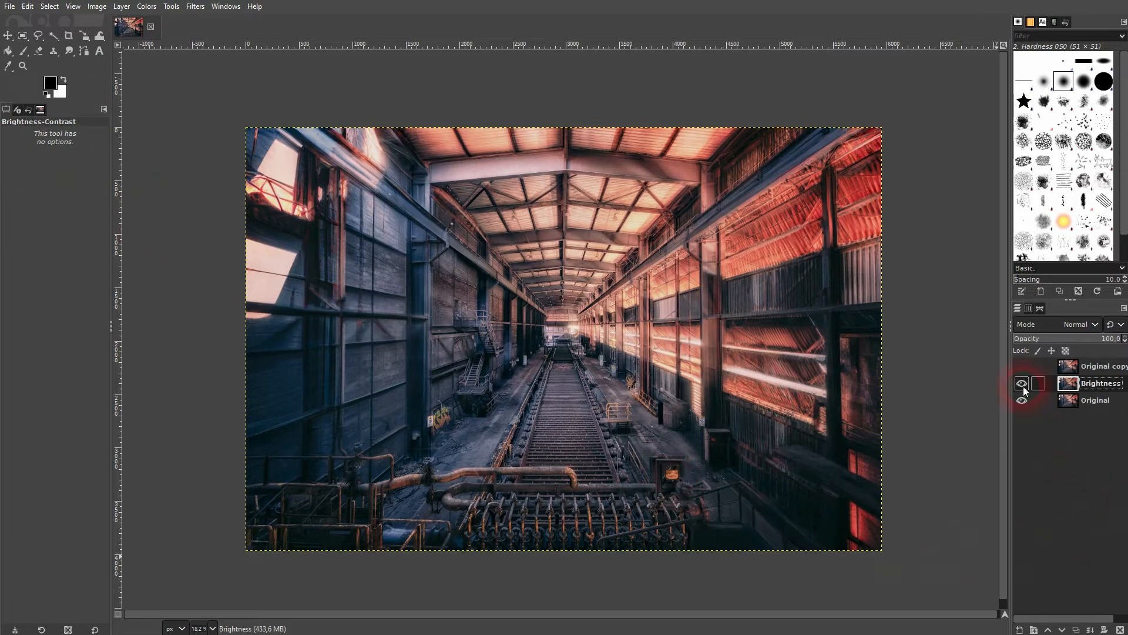
# Rename the top layer Exposure and make it visible again.
pyautogui.click(1021, 366)
pyautogui.write('Expos')
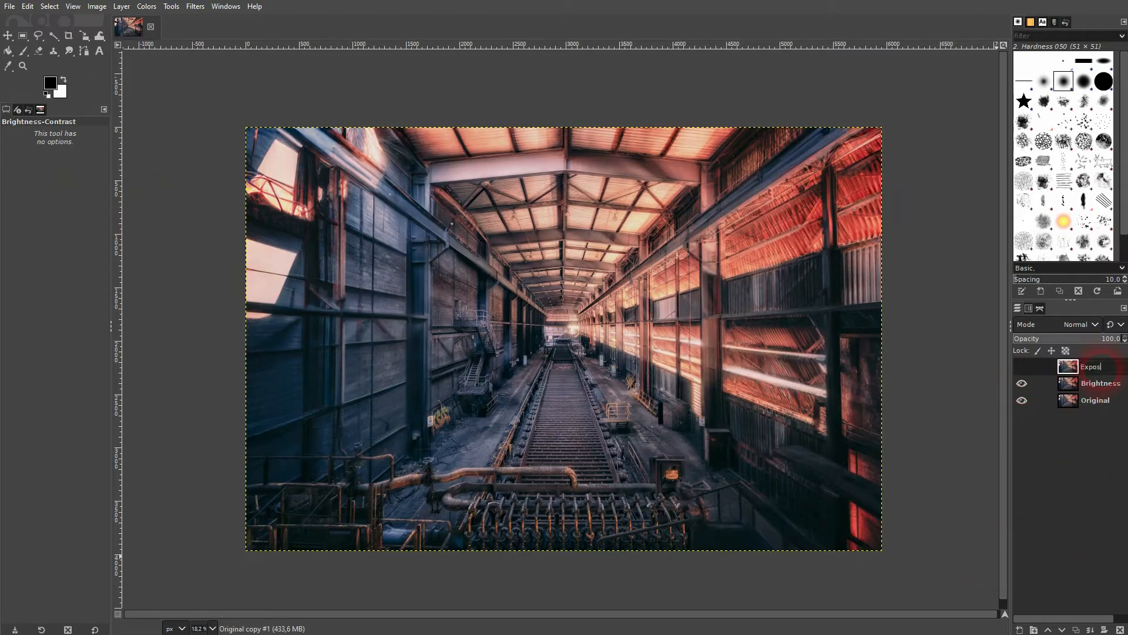
pyautogui.click(1021, 367)
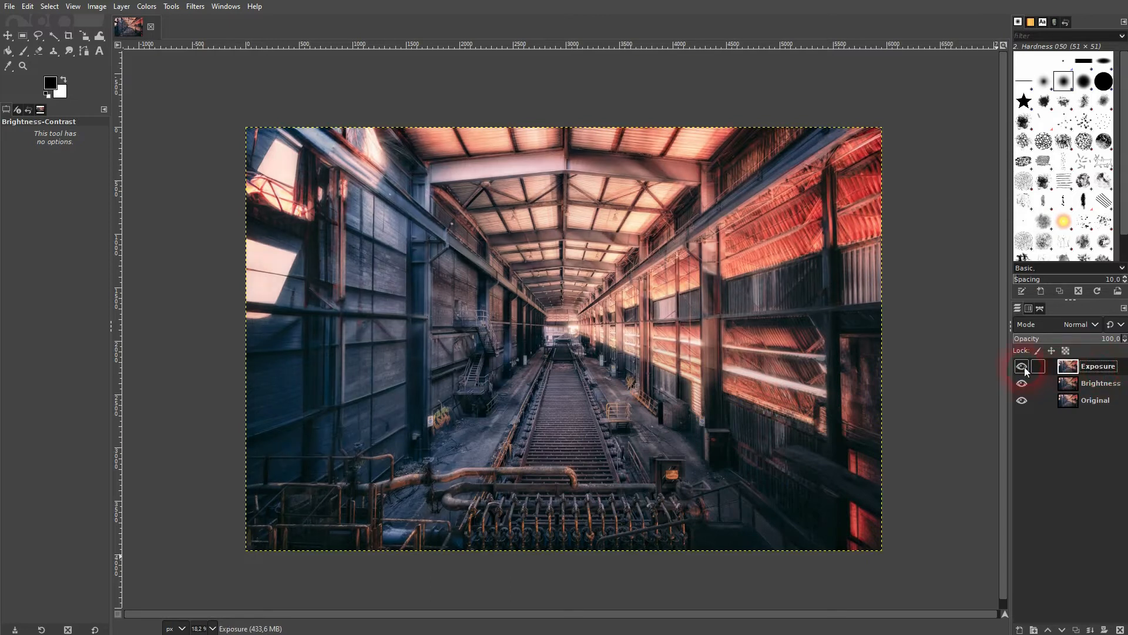
pyautogui.click(172, 6)
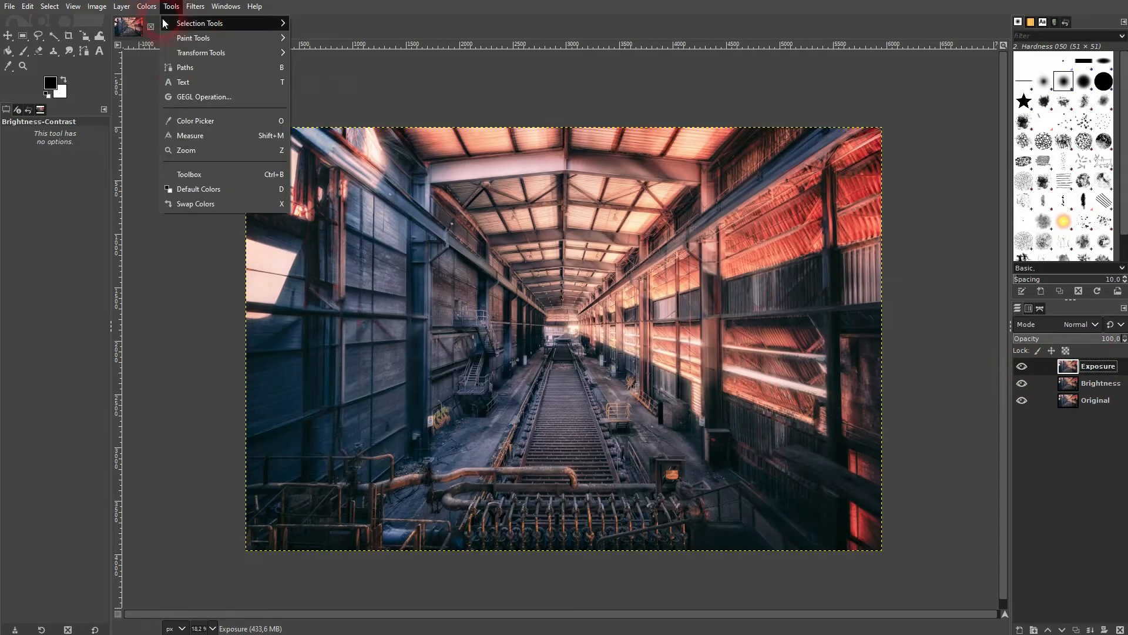
pyautogui.click(146, 6)
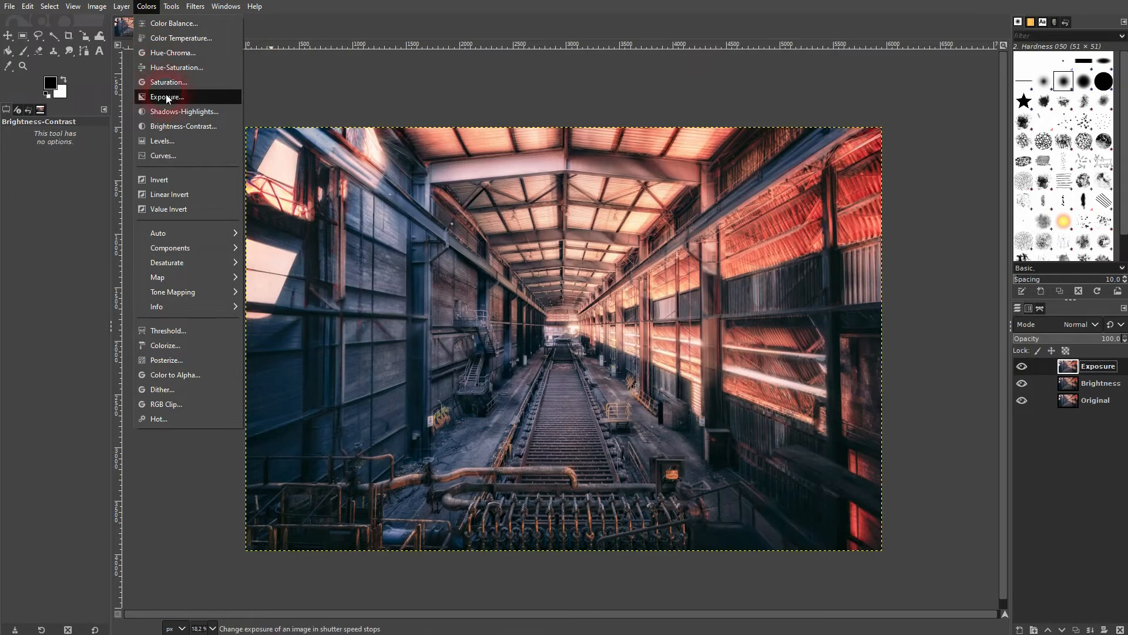
# Apply Exposure with exposure about -0.17 and black level raised to about 0.01.
pyautogui.click(167, 97)
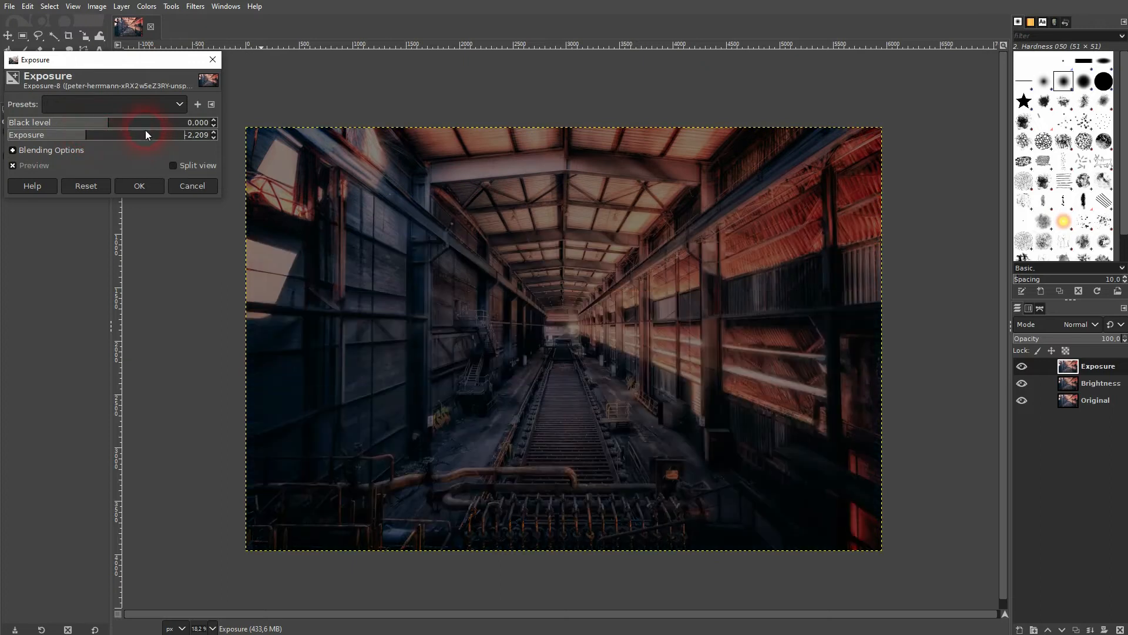
pyautogui.moveTo(132, 134); pyautogui.dragTo(115, 134)
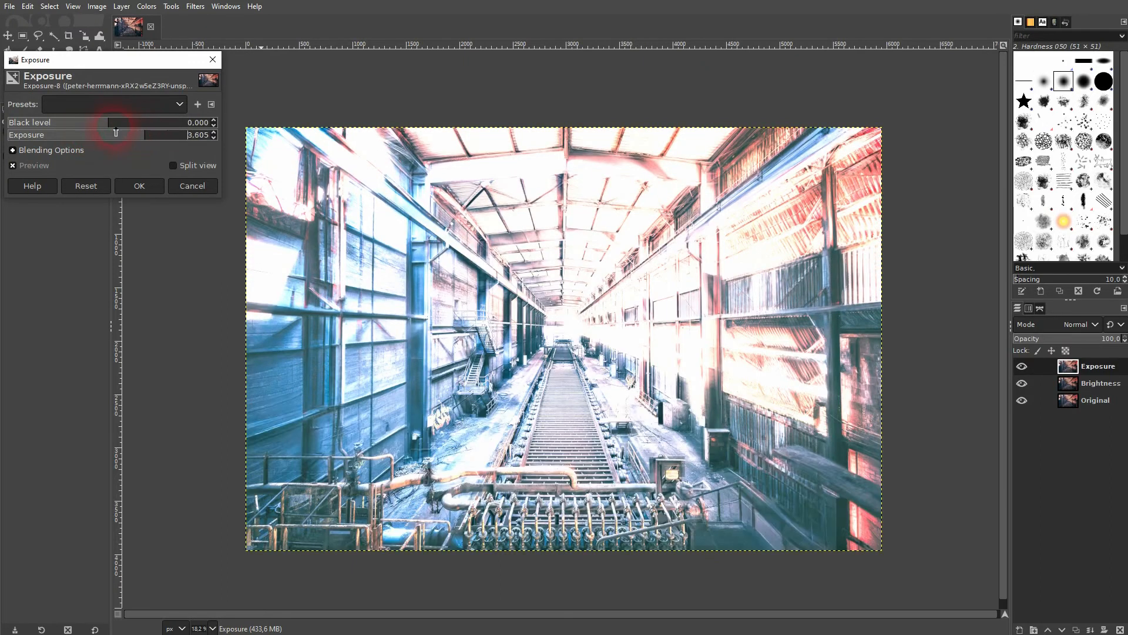
pyautogui.moveTo(176, 135); pyautogui.dragTo(108, 135)
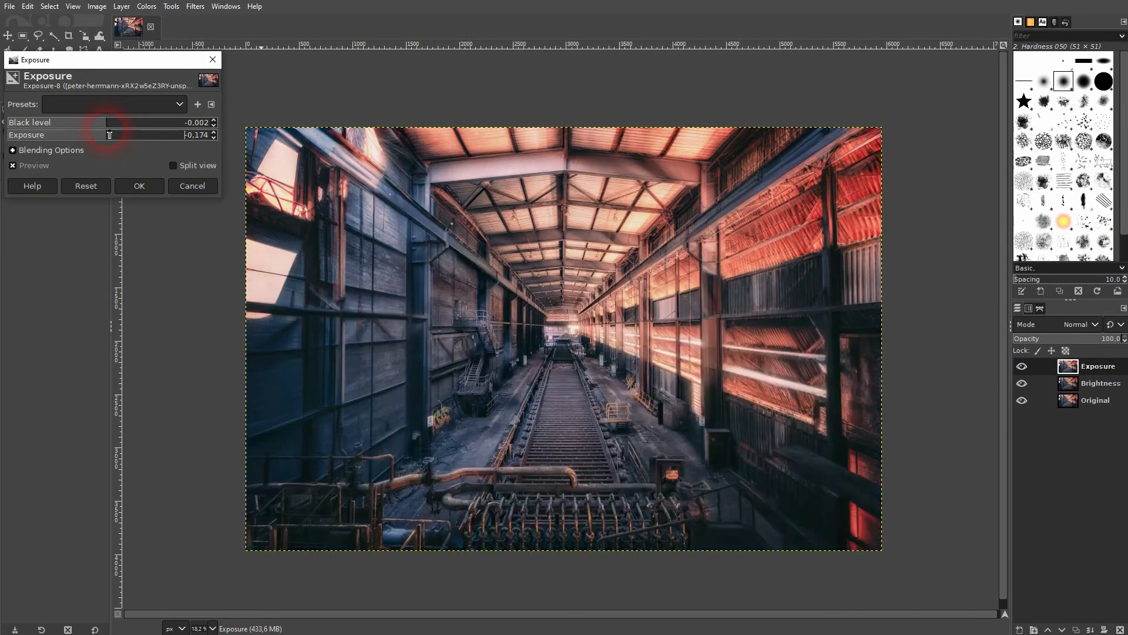
pyautogui.moveTo(89, 126)
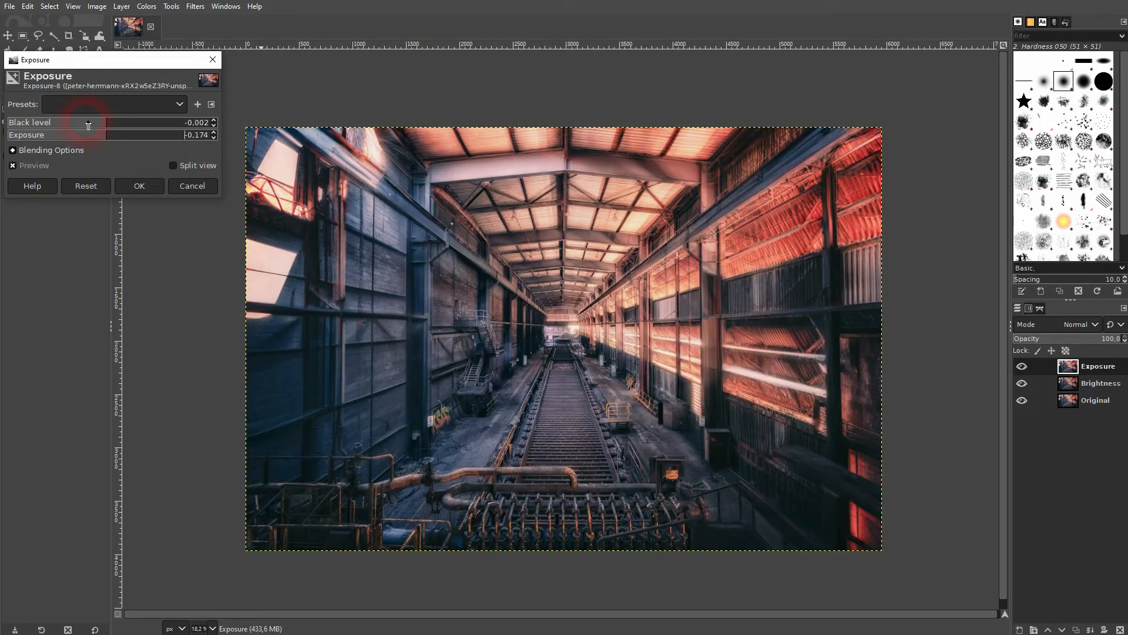
pyautogui.moveTo(127, 134)
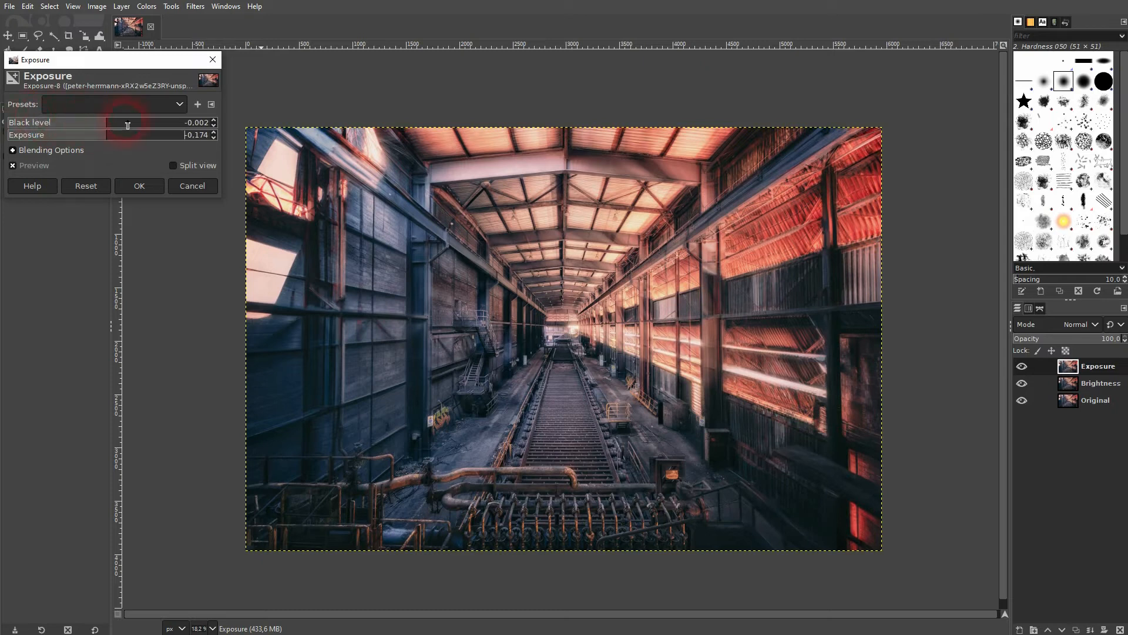
pyautogui.moveTo(112, 123); pyautogui.dragTo(148, 122)
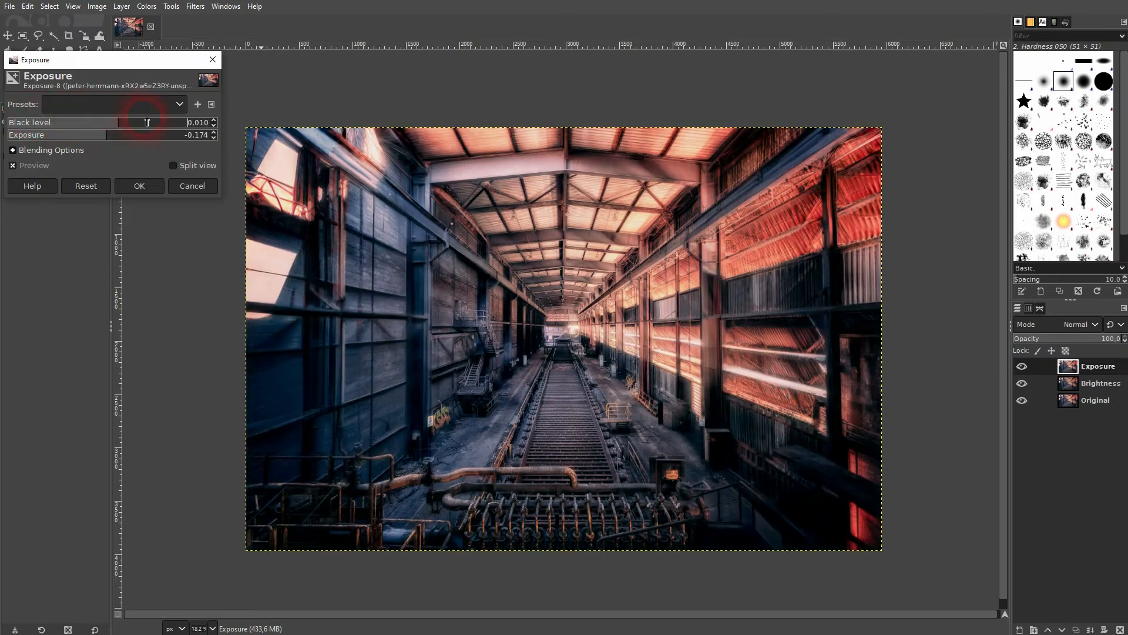
pyautogui.moveTo(108, 121); pyautogui.dragTo(129, 121)
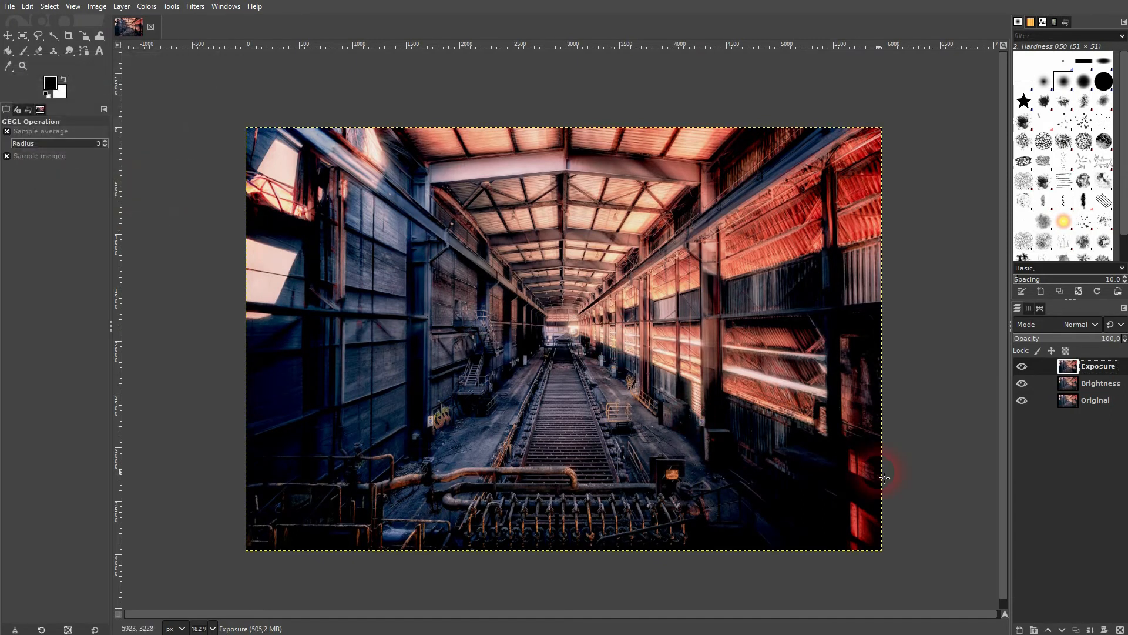
pyautogui.click(1022, 367)
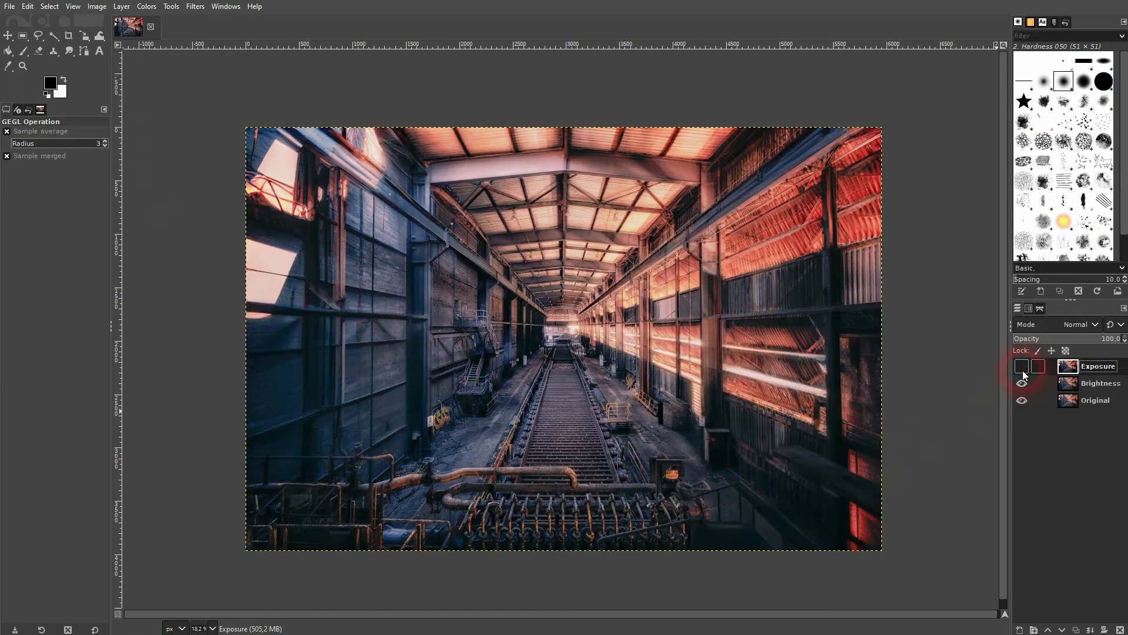
pyautogui.click(1022, 382)
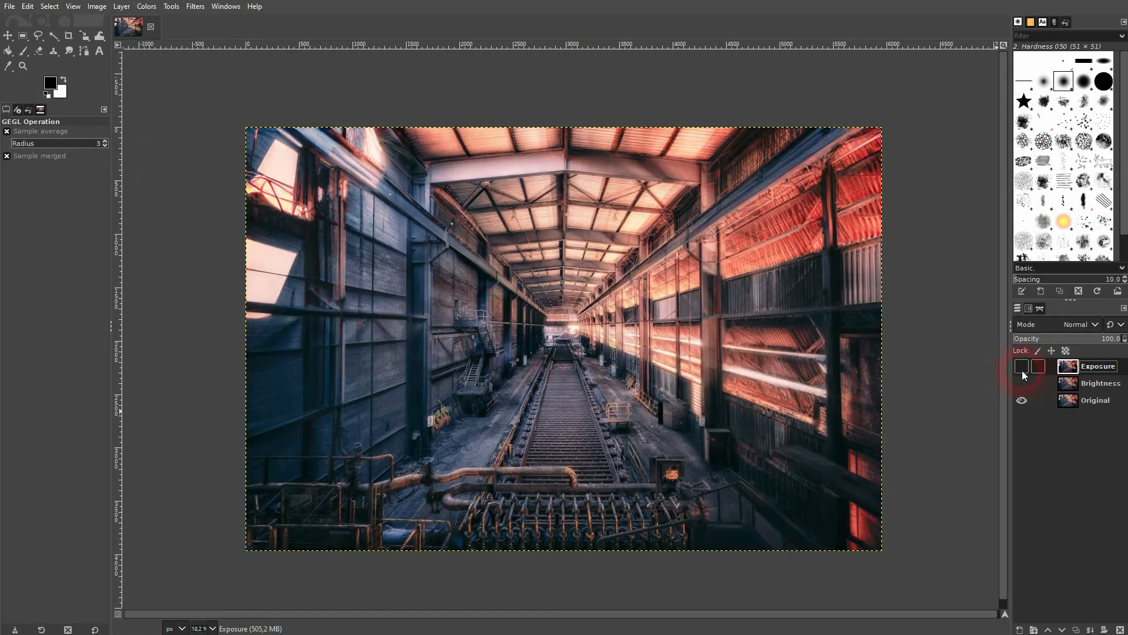
pyautogui.click(1020, 367)
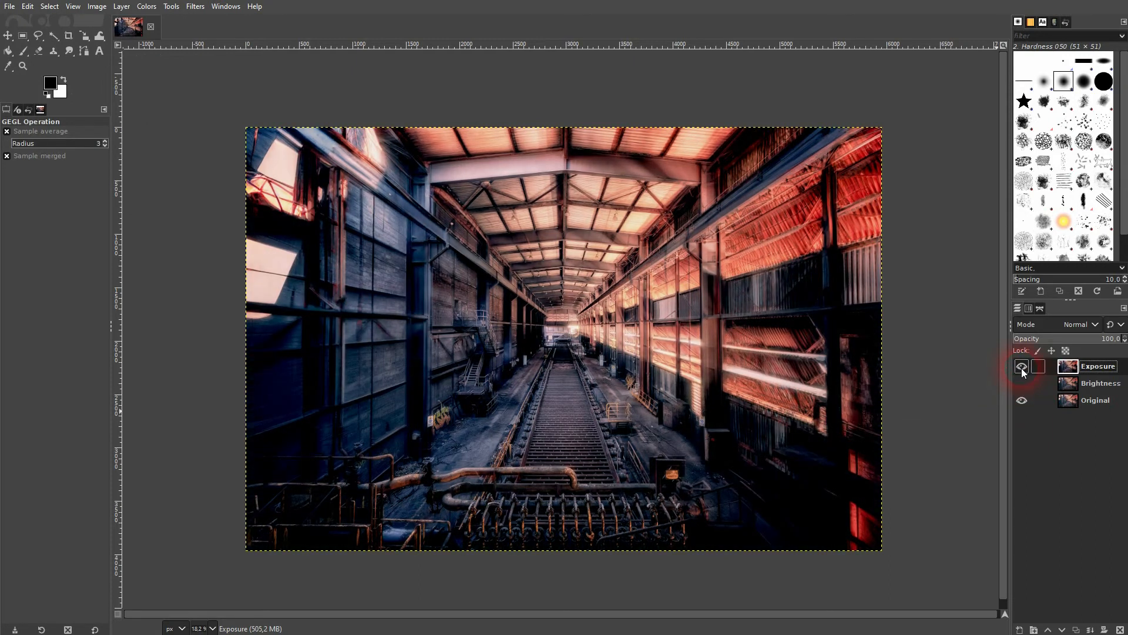
pyautogui.click(1022, 383)
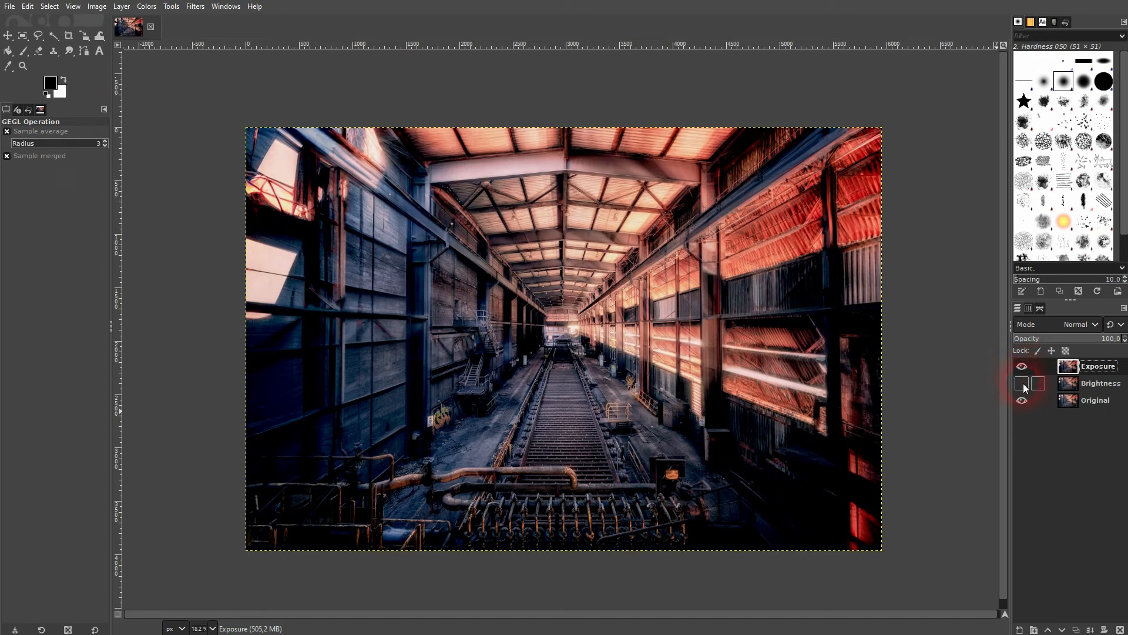
pyautogui.click(1021, 383)
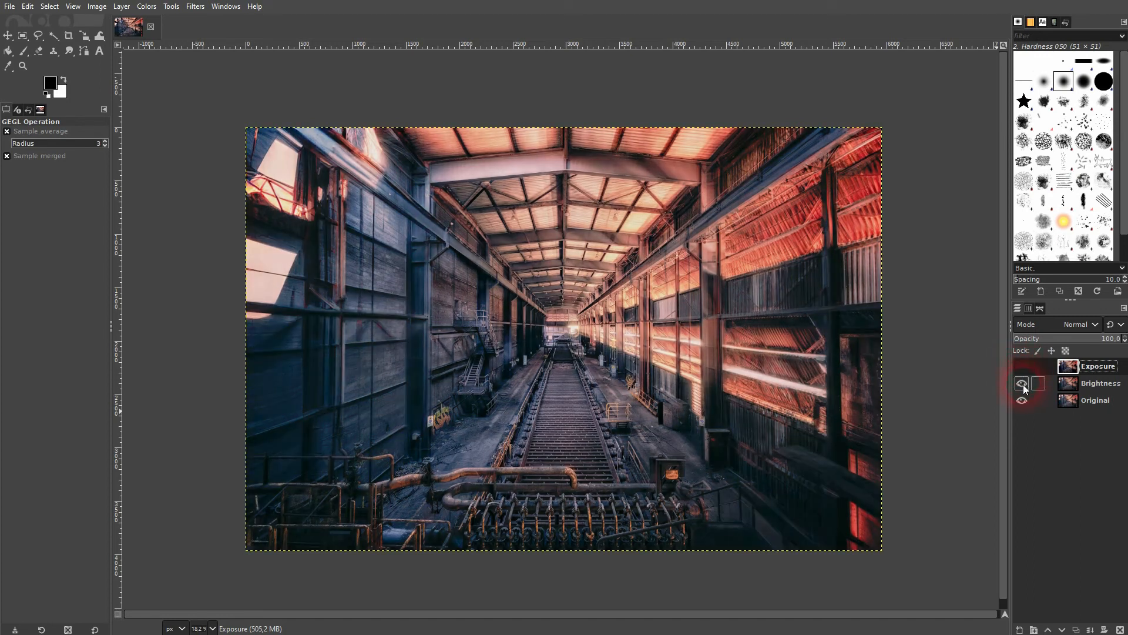
pyautogui.click(1021, 383)
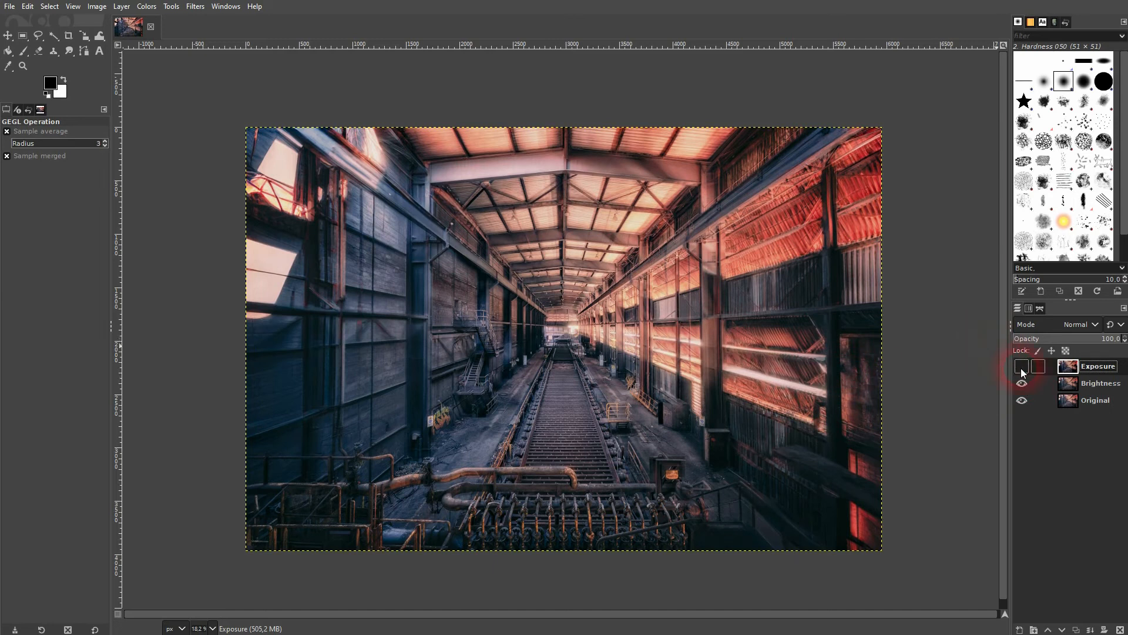
pyautogui.click(1022, 383)
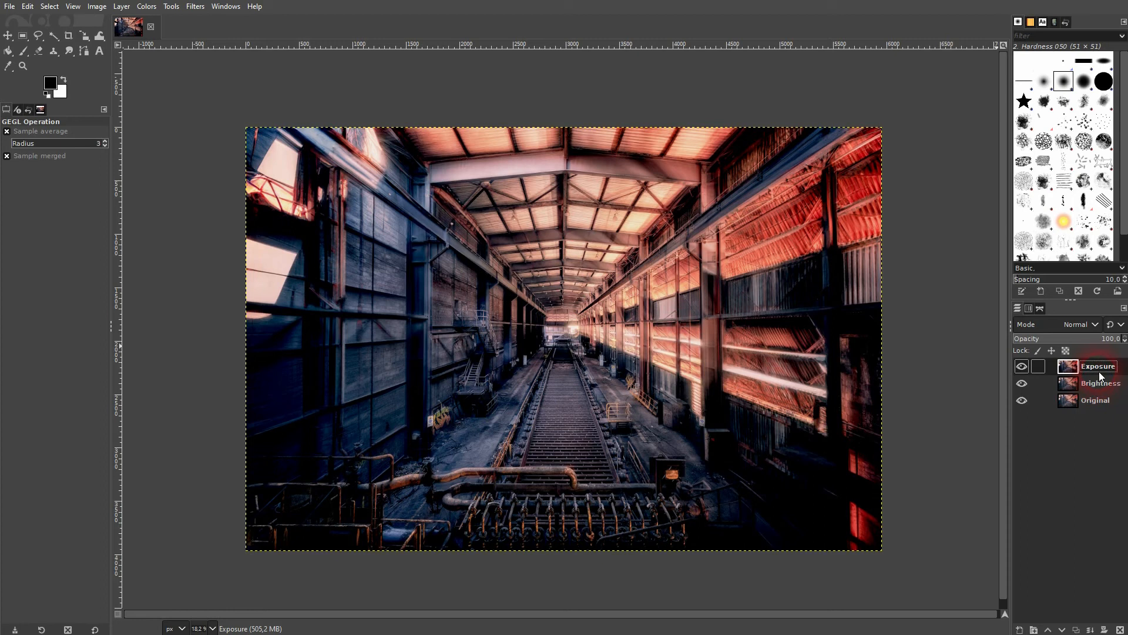
pyautogui.click(1022, 367)
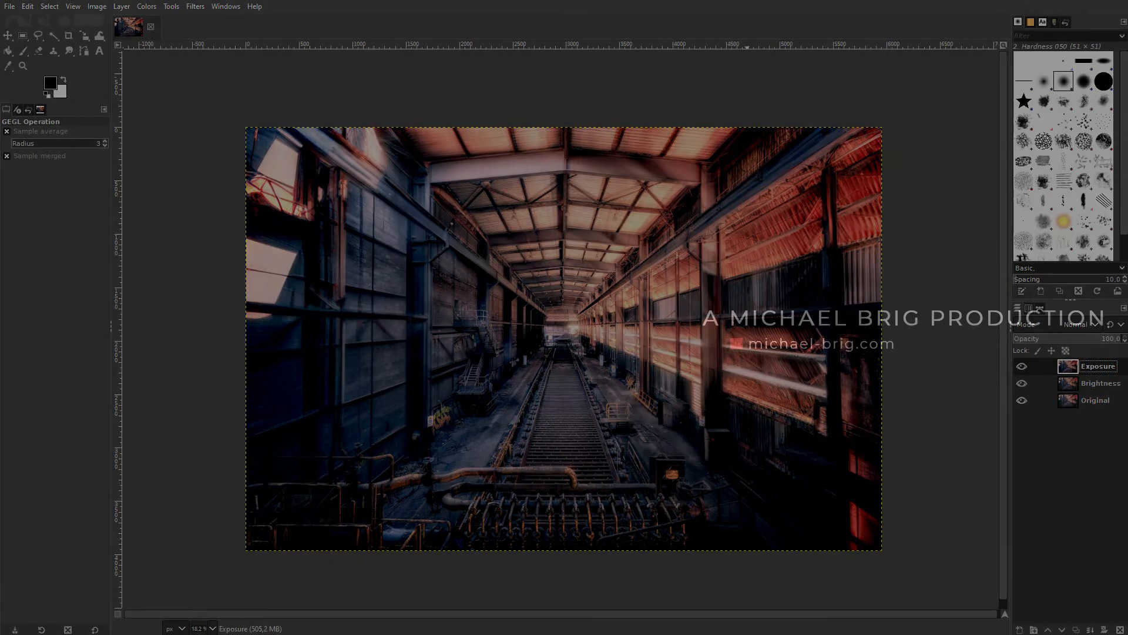